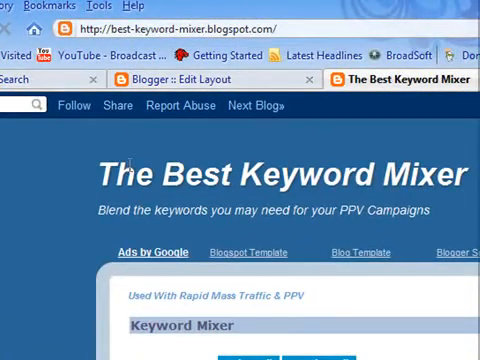
# Step: Enter 'the', 'dog cat mouse rat', 'ran walked jumped' and 'fast slow quick' in the four boxes
pyautogui.scroll(-3)
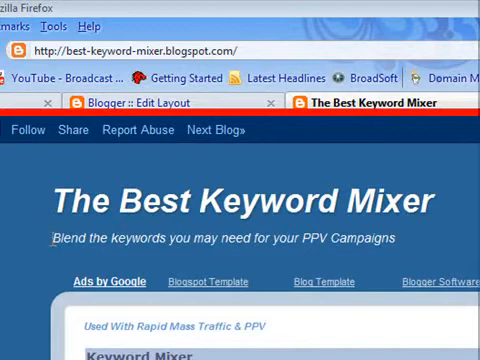
pyautogui.moveTo(408, 245)
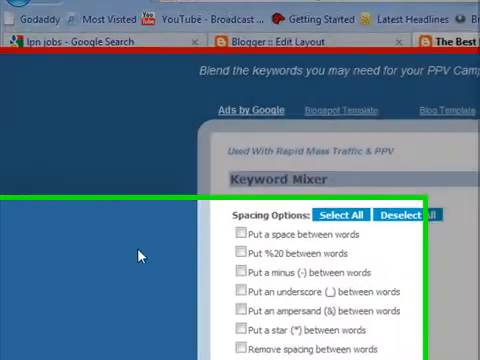
pyautogui.scroll(-3)
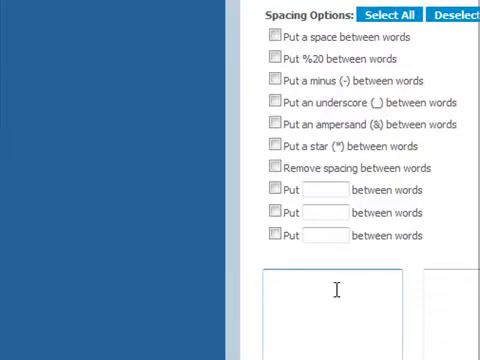
pyautogui.scroll(-3)
pyautogui.write('the')
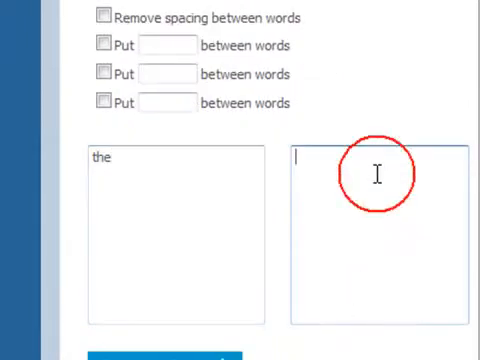
pyautogui.write('dog')
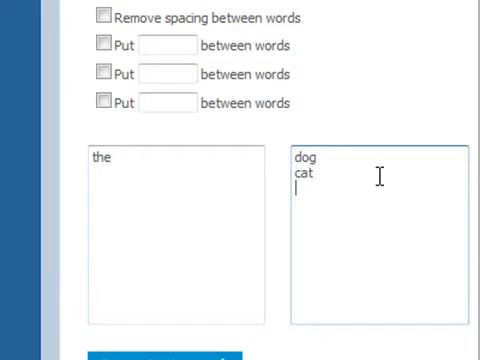
pyautogui.write('mouse')
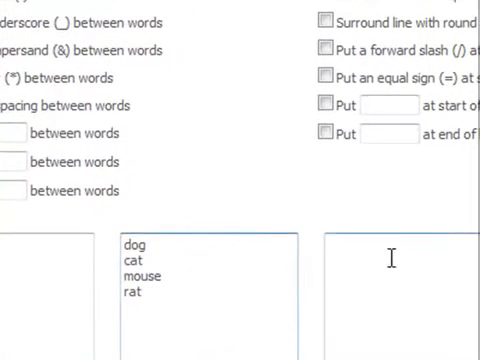
pyautogui.write('ran')
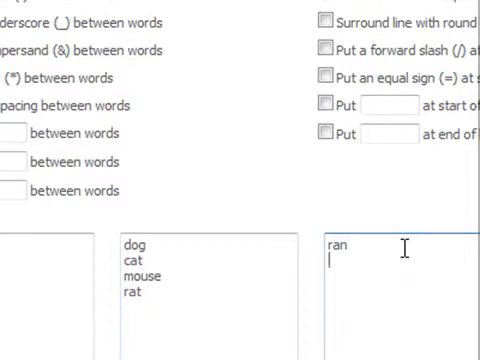
pyautogui.write('walked')
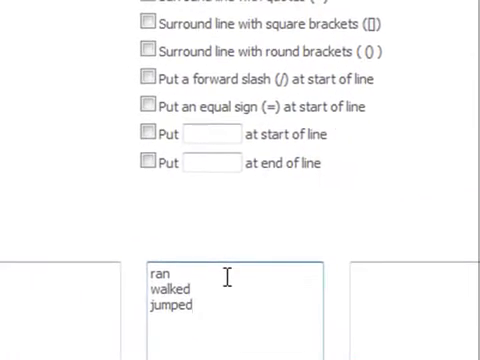
pyautogui.write('fast')
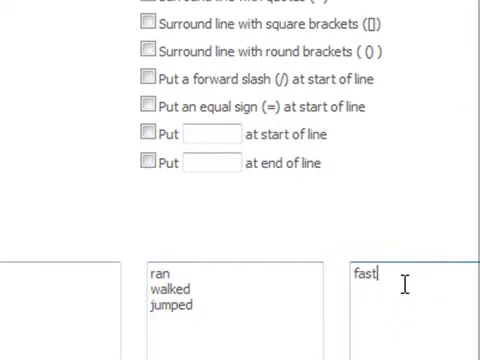
pyautogui.write('slow')
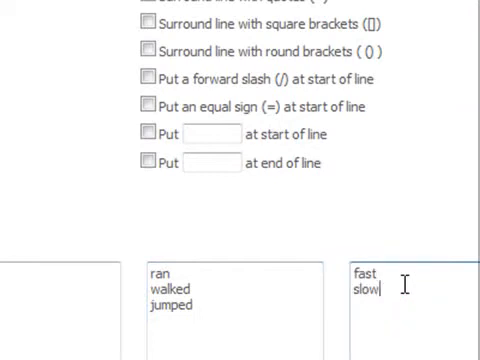
pyautogui.write('quic')
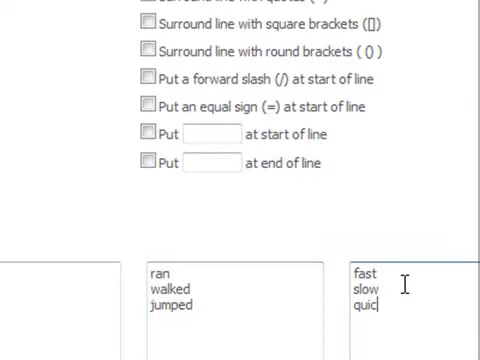
pyautogui.write('k')
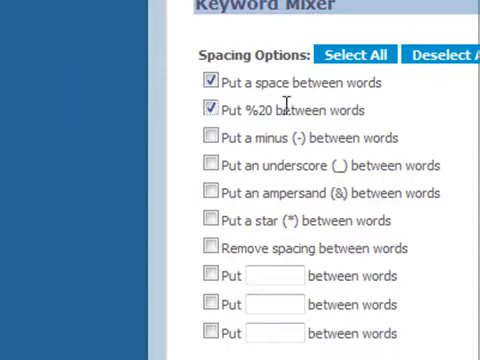
# Step: Enable another word separator and the Reverse word order option
pyautogui.click(211, 165)
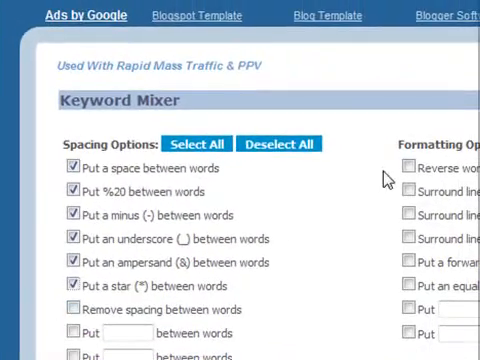
pyautogui.click(408, 167)
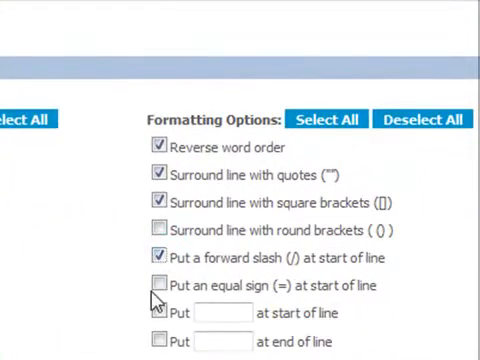
# Step: Enable the option to put an equal sign at the start of each line
pyautogui.click(157, 285)
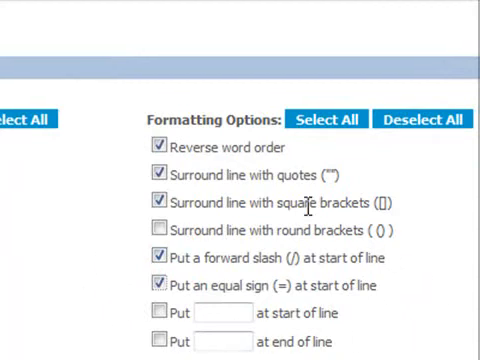
pyautogui.moveTo(165, 172)
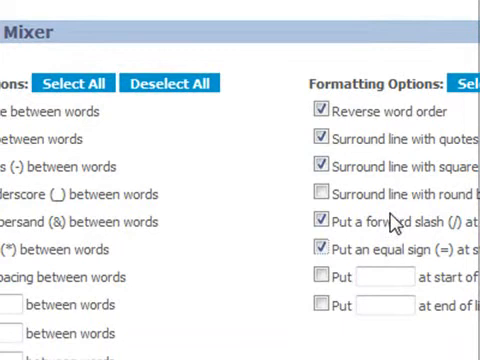
pyautogui.moveTo(433, 268)
pyautogui.write('@')
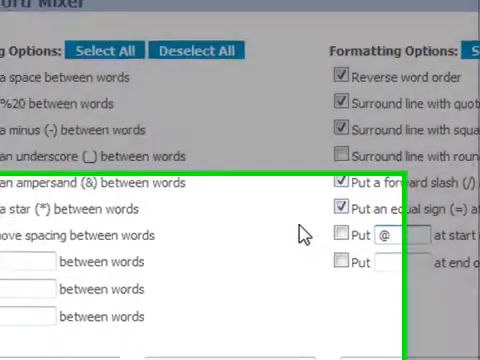
# Step: Generate the keywords and scroll through Results showing phrases like 'the dog ran fast'
pyautogui.scroll(-3)
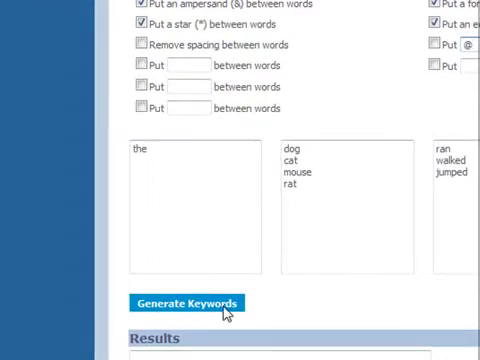
pyautogui.click(189, 303)
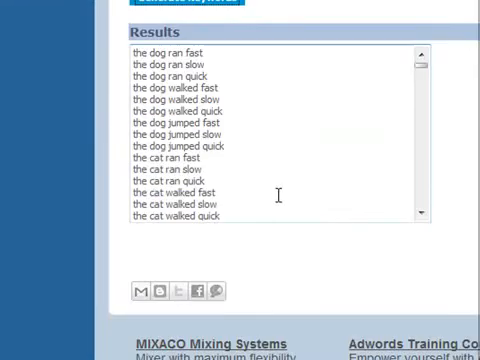
pyautogui.scroll(-3)
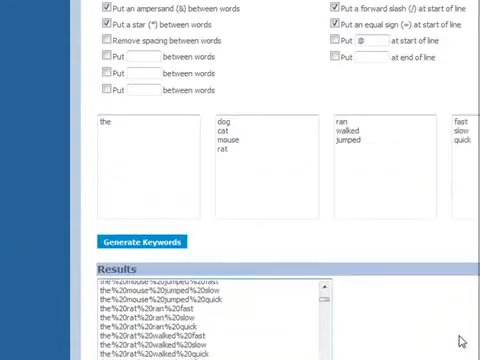
pyautogui.scroll(3)
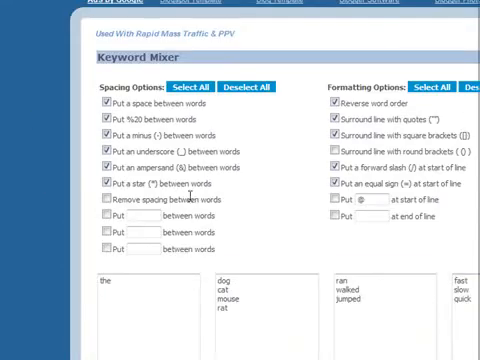